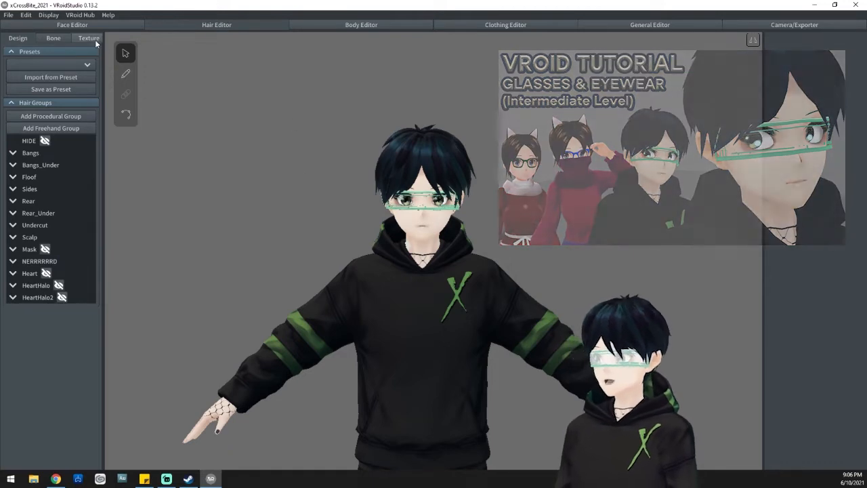
- Open the third hair group's texture, select its Glasses layer and open the layer menu
click(88, 38)
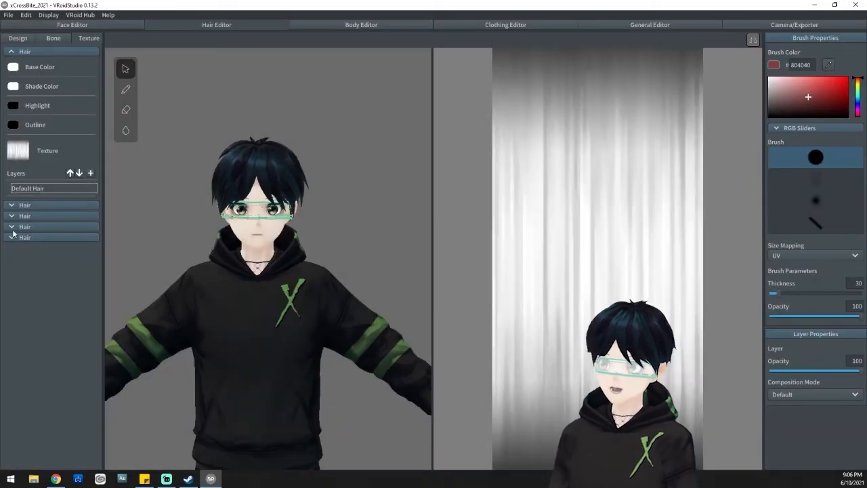
click(12, 237)
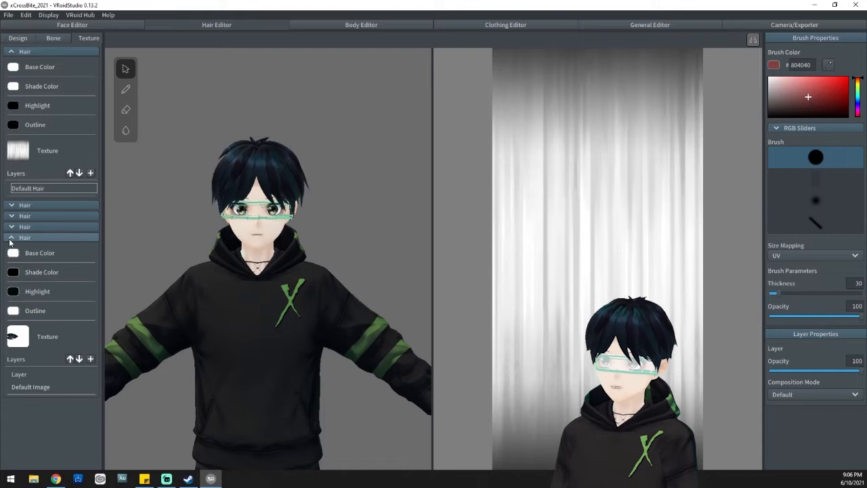
click(10, 237)
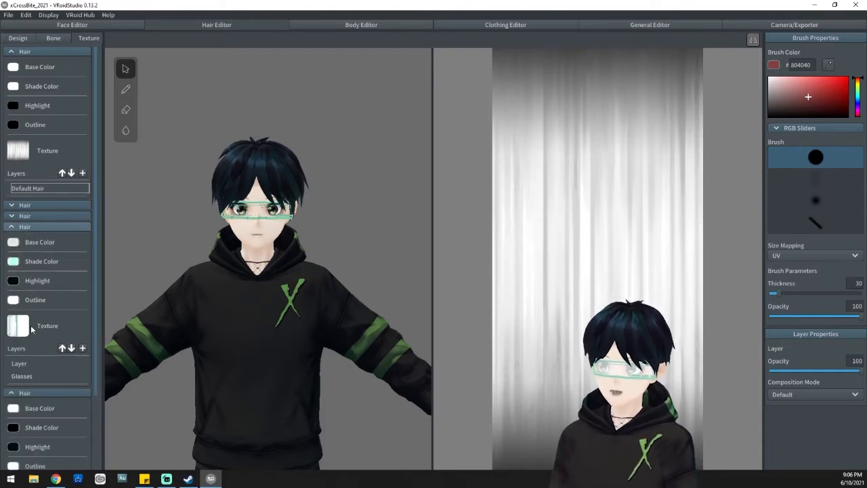
click(19, 363)
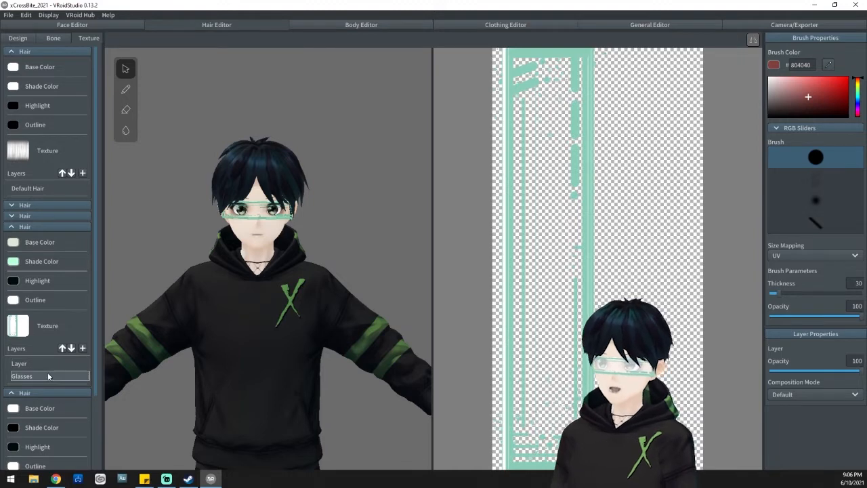
click(85, 376)
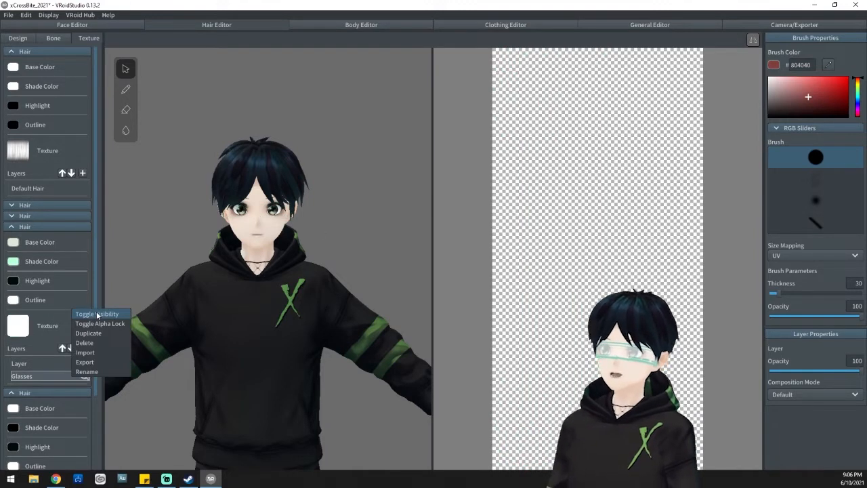
- Unhide the Glasses layer, pick white (#FFFFFF) and paint white strokes over the lenses
click(96, 314)
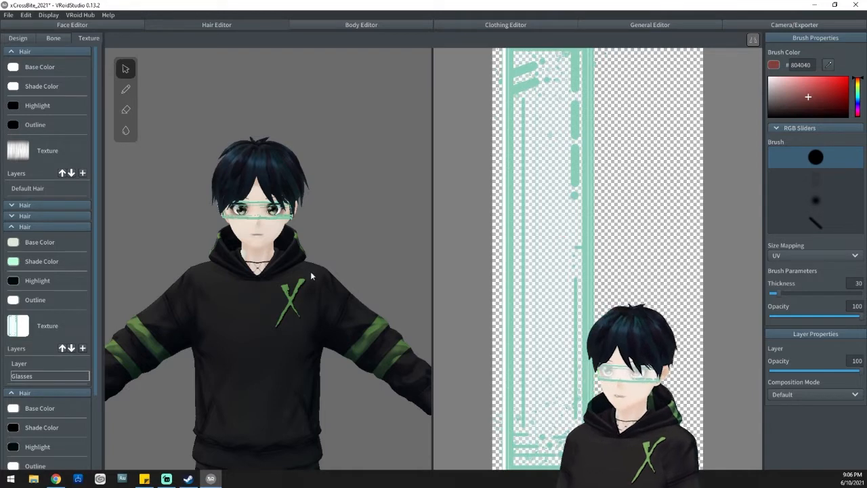
scroll(up, 3)
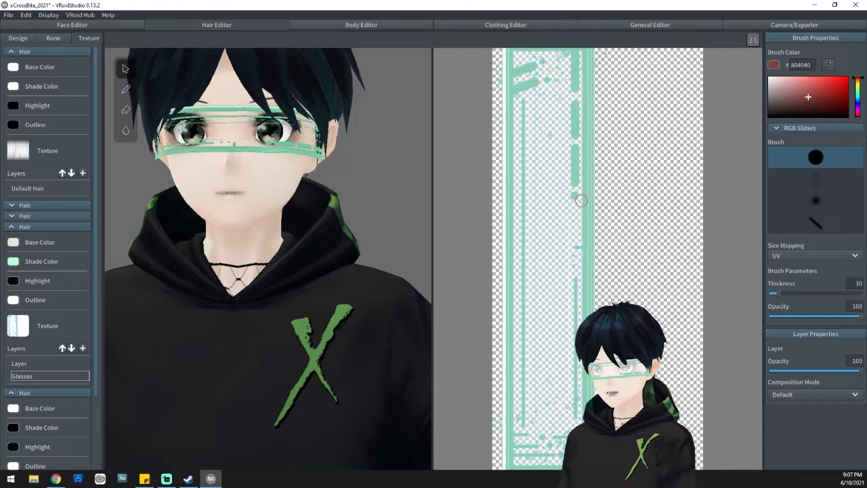
click(813, 95)
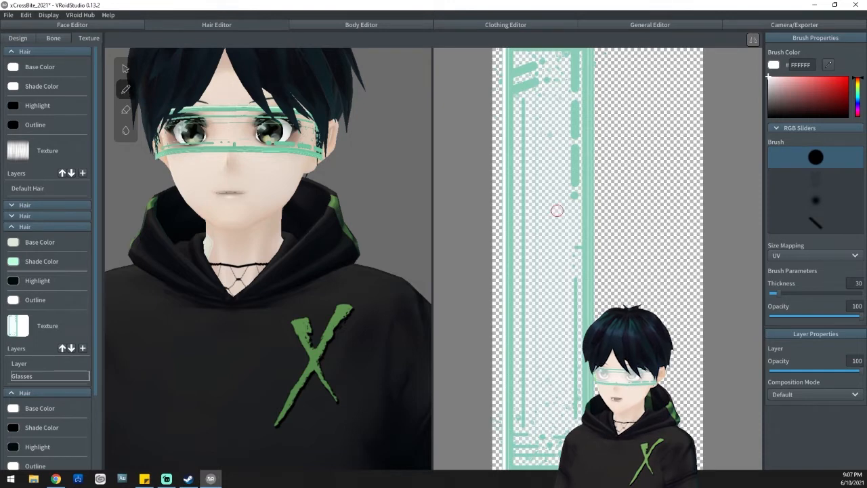
drag(557, 210, 550, 275)
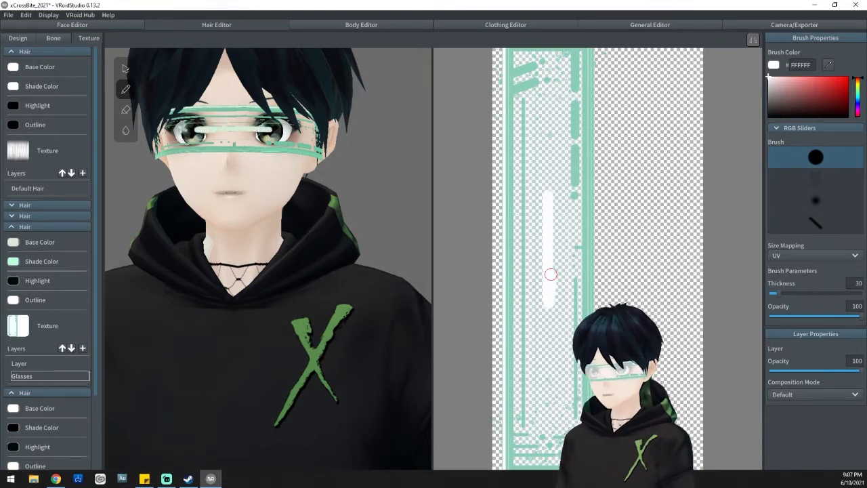
drag(550, 274, 539, 264)
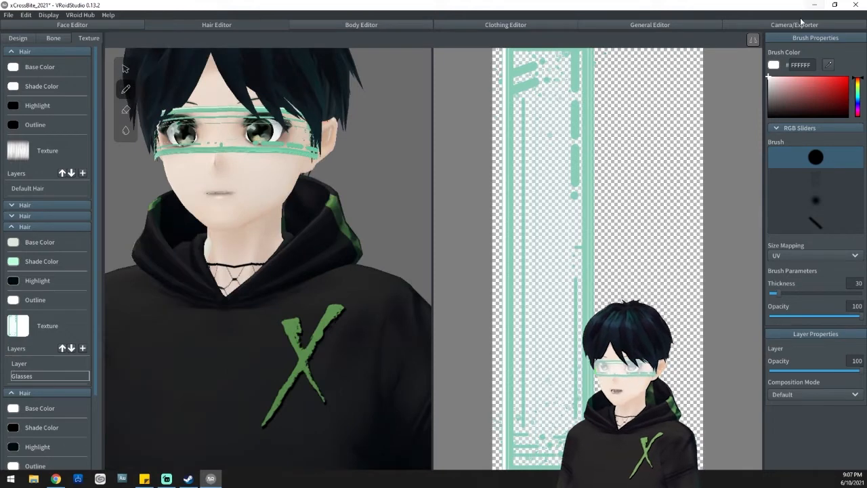
- Start the VRM export from Camera/Exporter and enter xCross as the avatar name
click(793, 25)
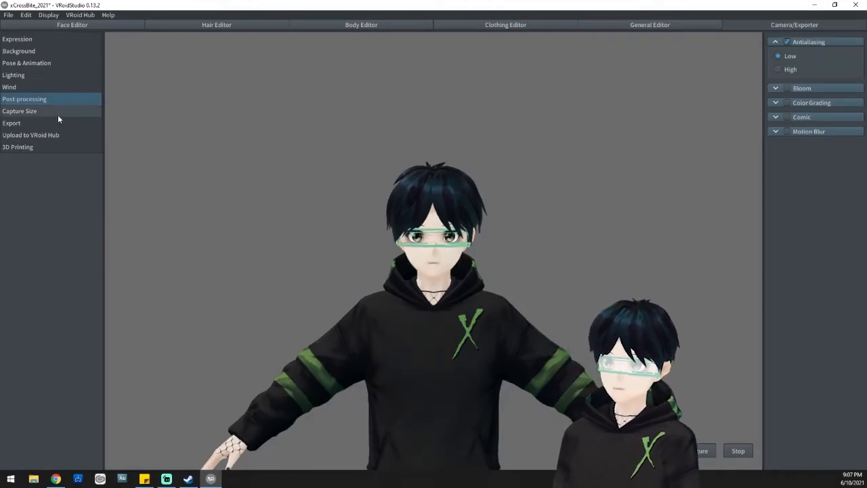
click(11, 123)
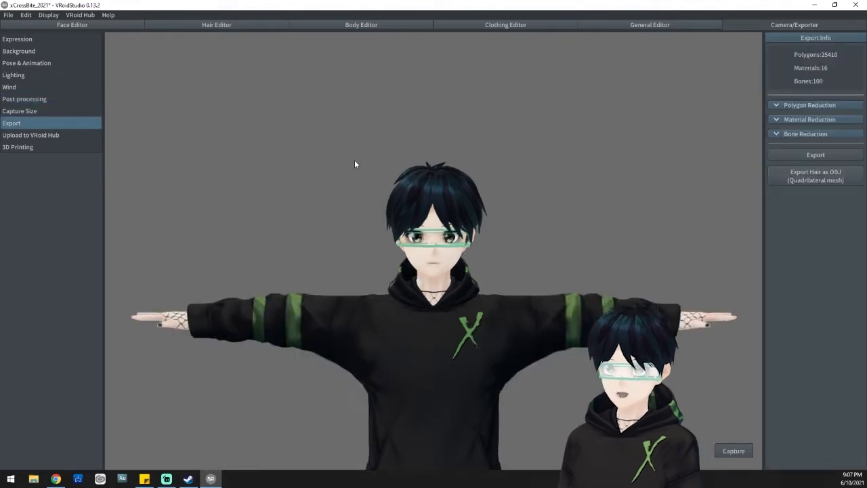
click(815, 154)
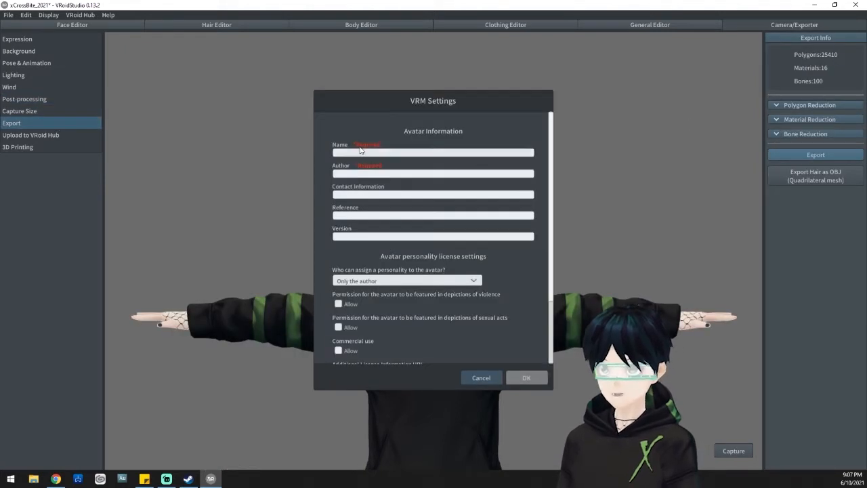
text(xCross)
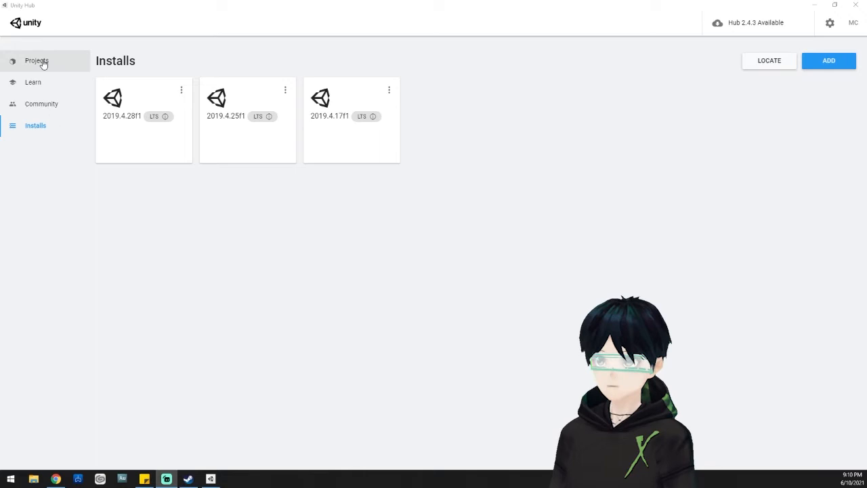
- Create a new 3D Unity project called 'Glasses Return' from the Projects list
click(37, 61)
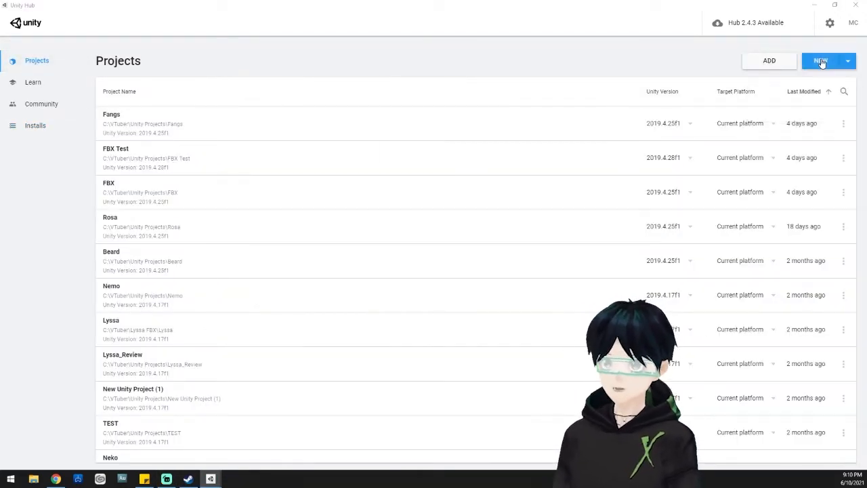
click(820, 61)
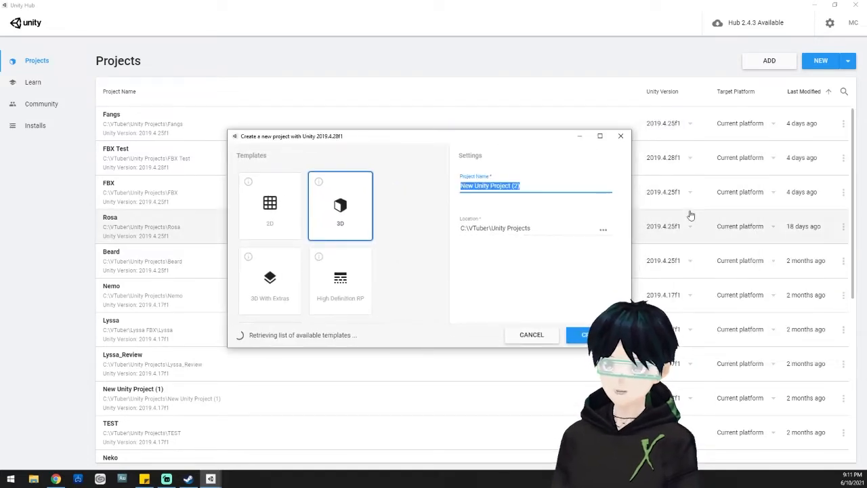
text(Glasses)
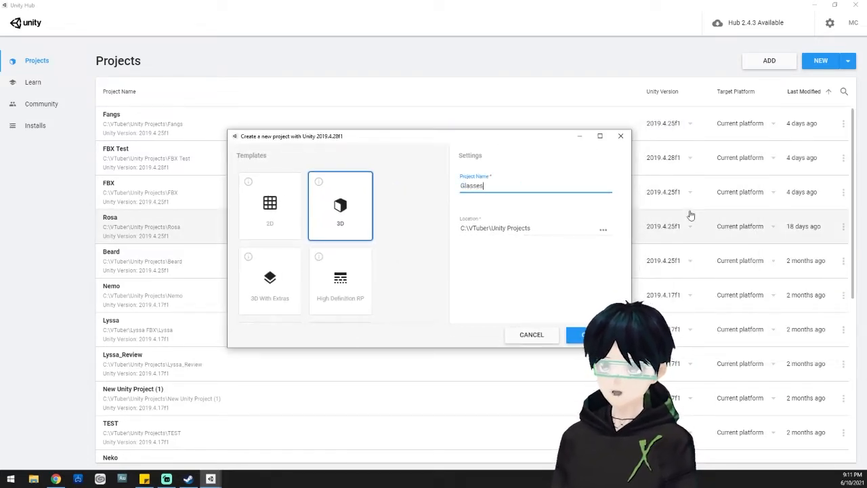
text(Return)
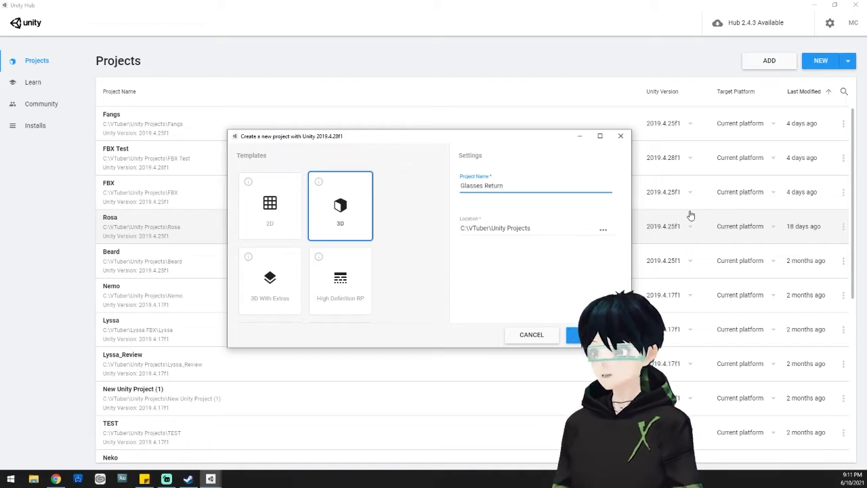
click(572, 335)
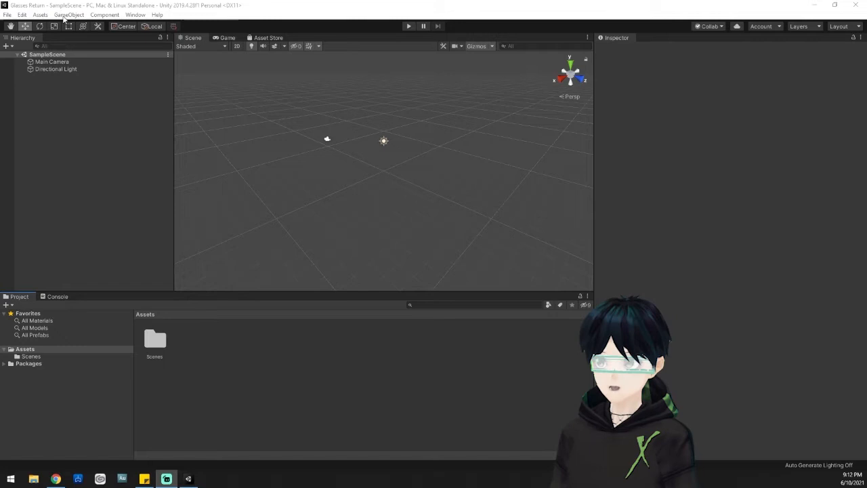
- Import the UniVRM-0.66.0 unitypackage from Downloads as a custom package, including all files
click(40, 14)
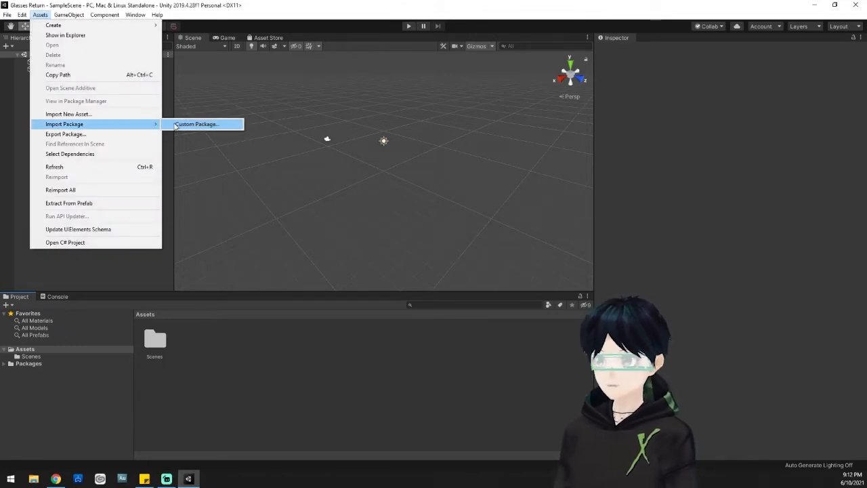
click(197, 124)
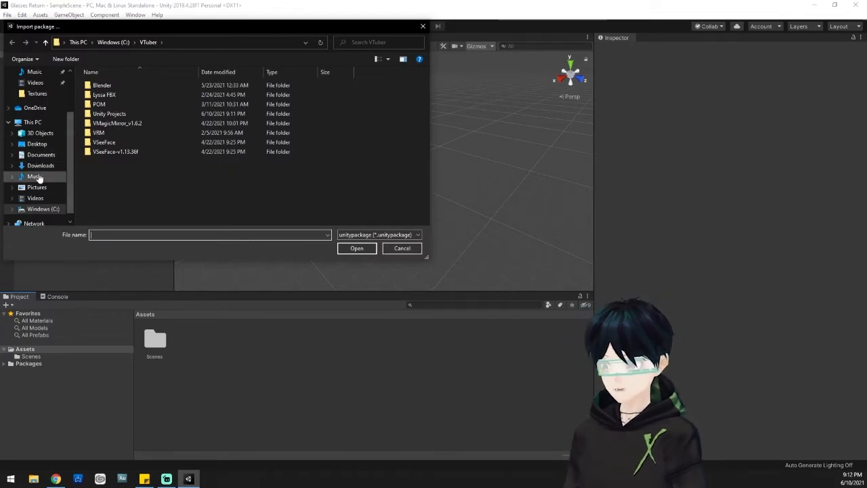
click(41, 165)
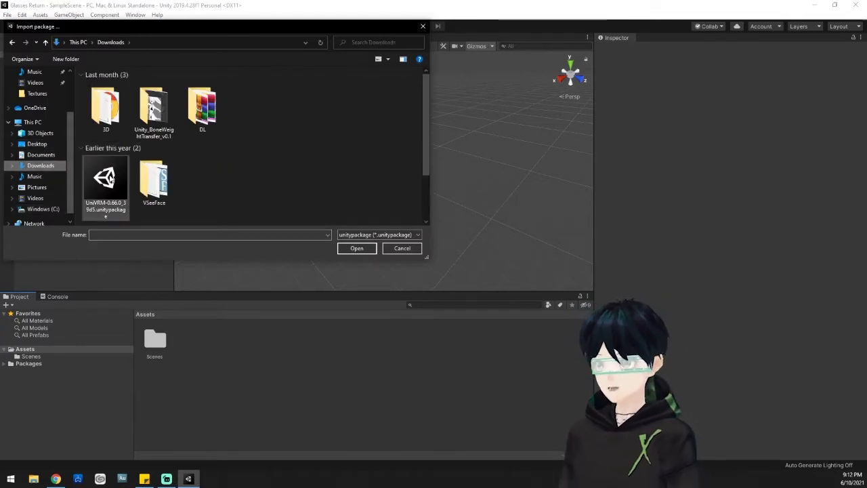
click(356, 248)
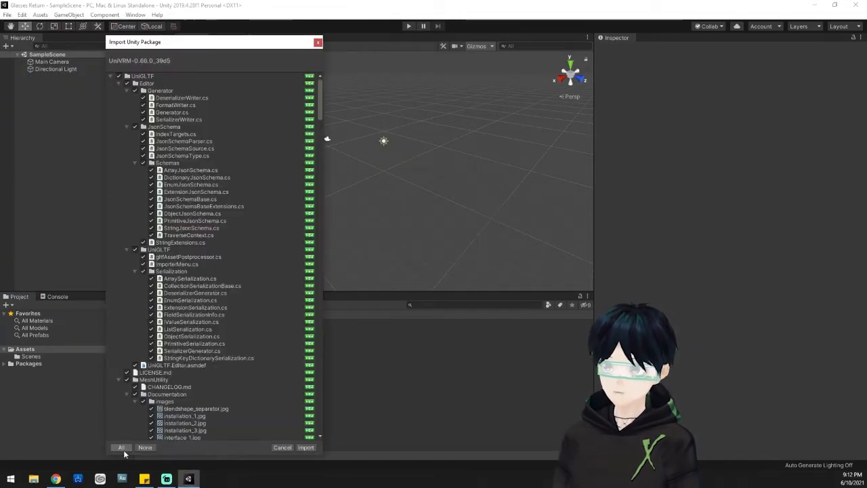
click(306, 447)
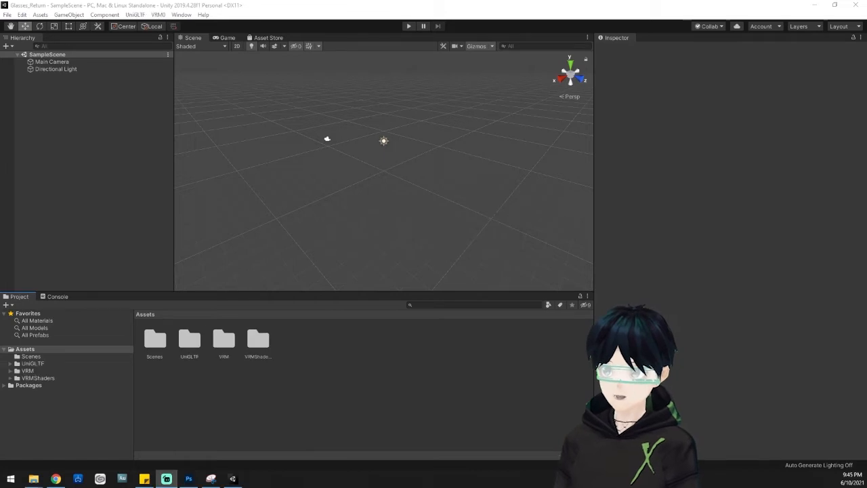
- Import the avatar's .vrm file via VRM0 > Import and save it as _0Glasses.prefab in Assets
click(158, 14)
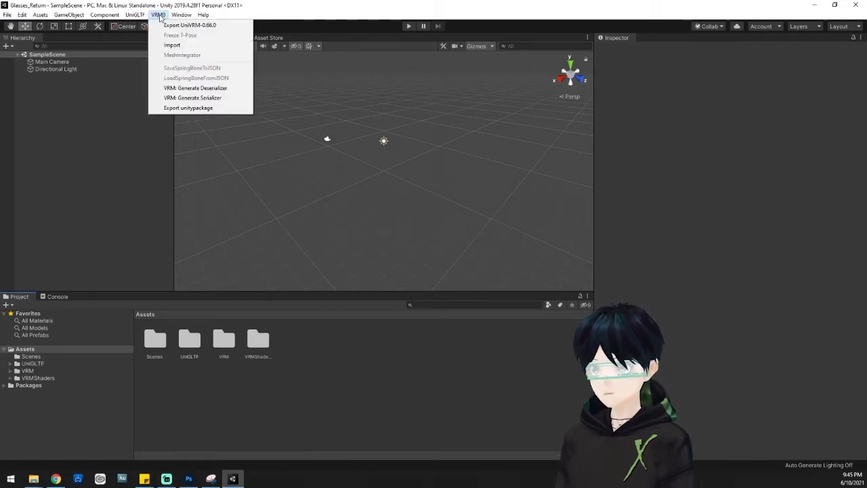
click(172, 45)
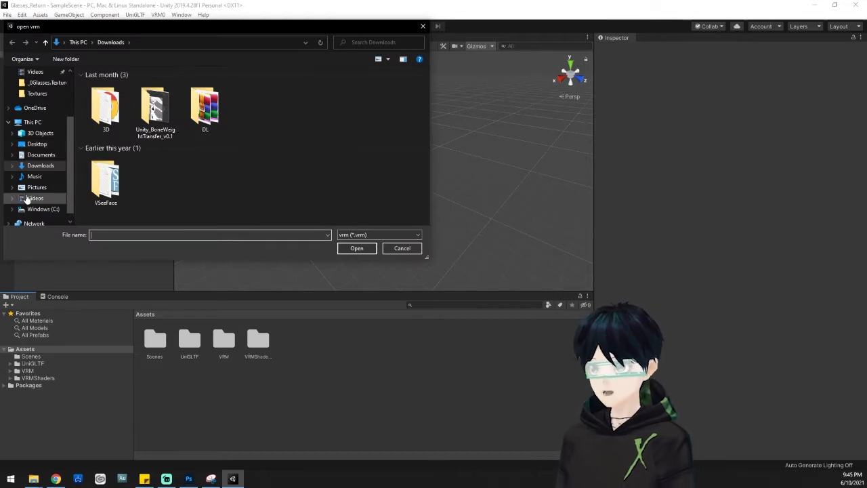
click(43, 208)
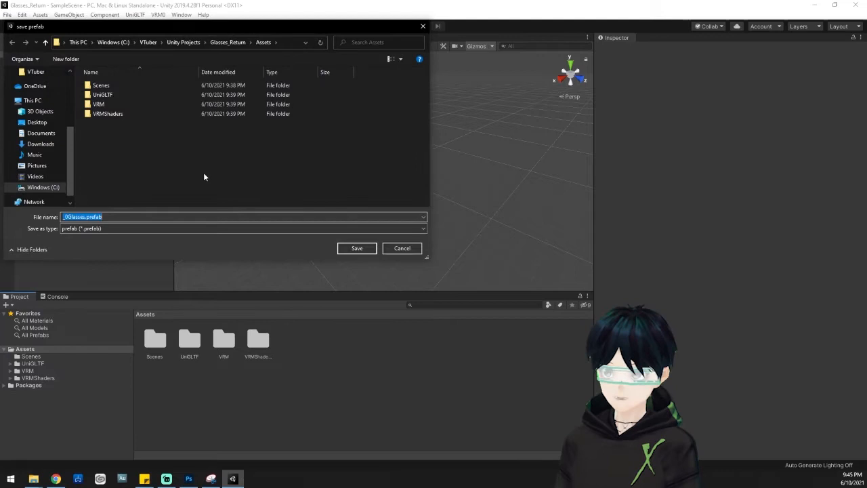
click(356, 248)
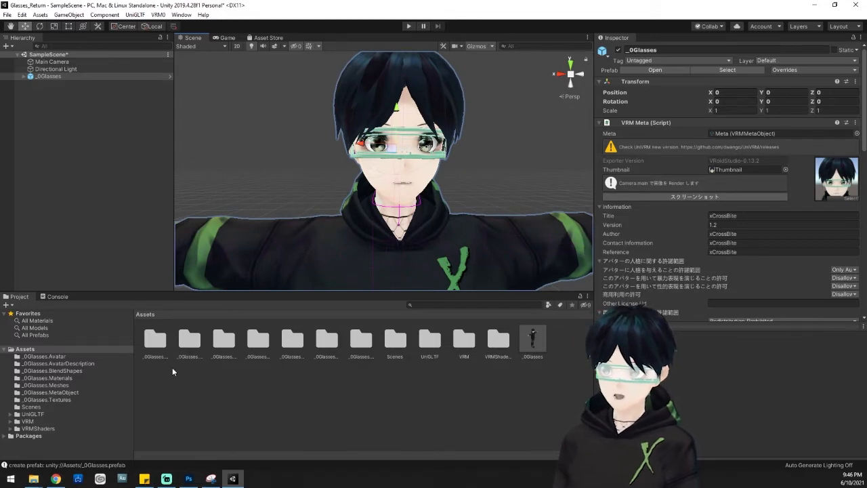
click(47, 398)
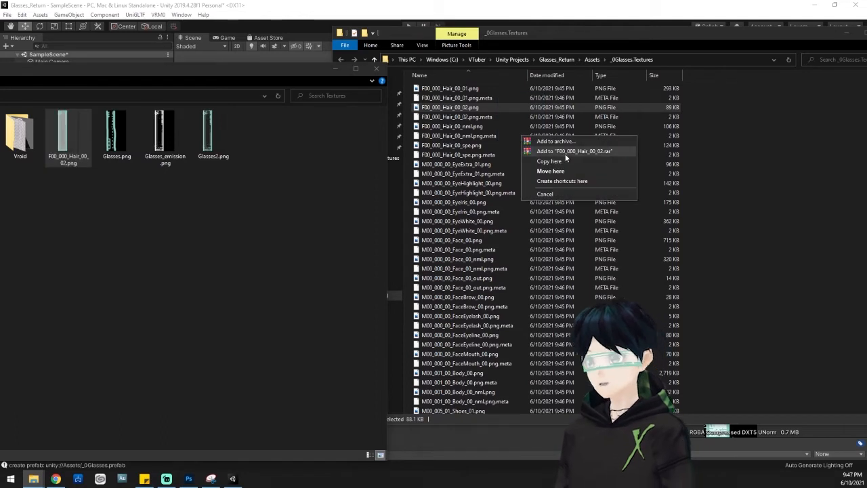
- Copy the edited F00_000_Hair_00_02.png into _0Glasses.Textures, replacing the existing file
click(551, 171)
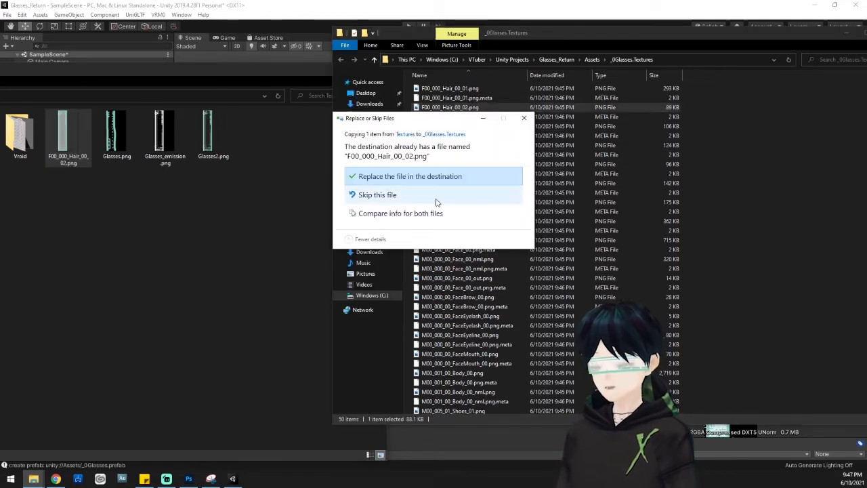
click(408, 176)
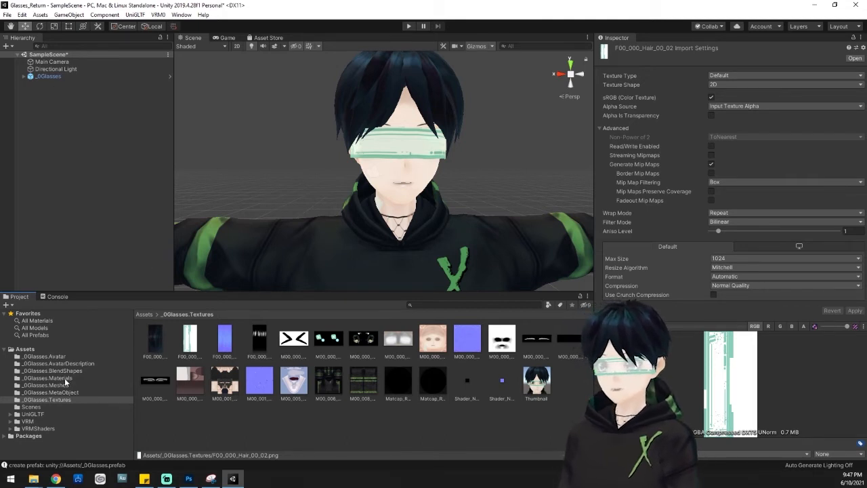
- Set the F00_000_Hair_00_HAIR_02 material's shader to VRM/UnlitTransparent and check the eyeline material
click(48, 377)
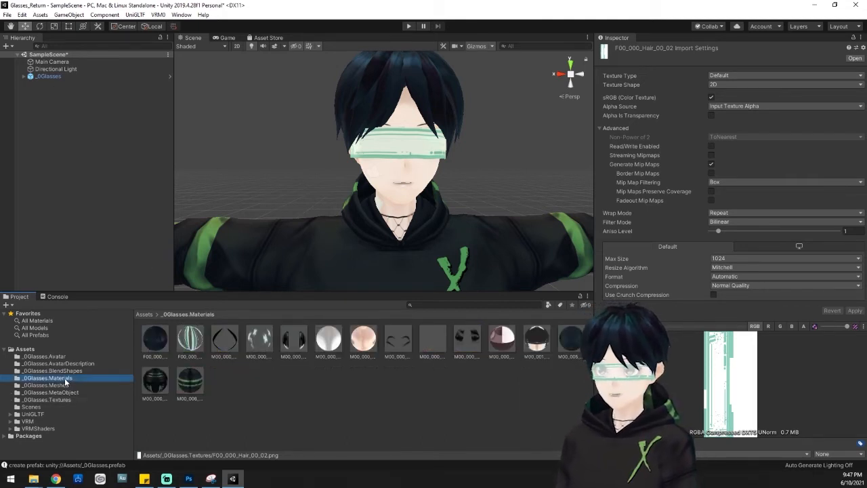
click(190, 339)
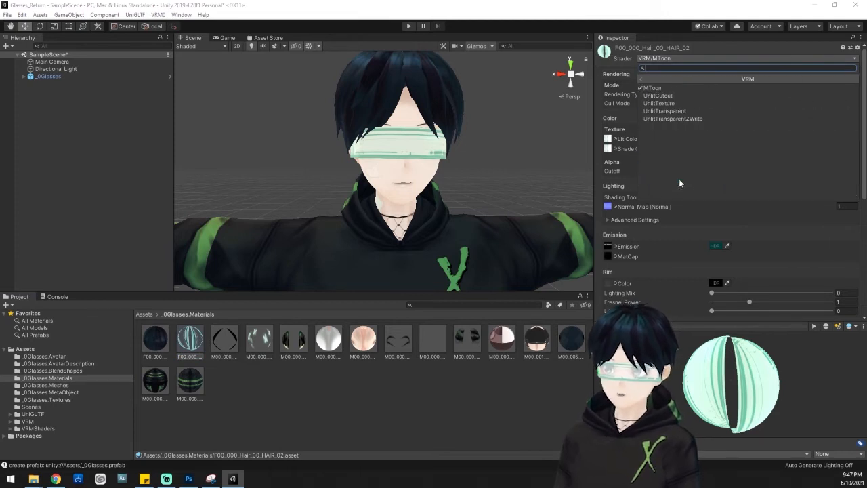
click(665, 111)
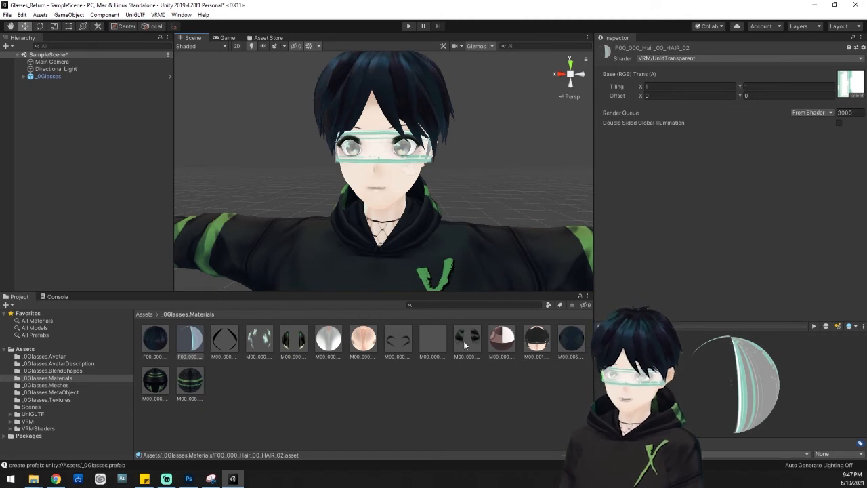
click(466, 339)
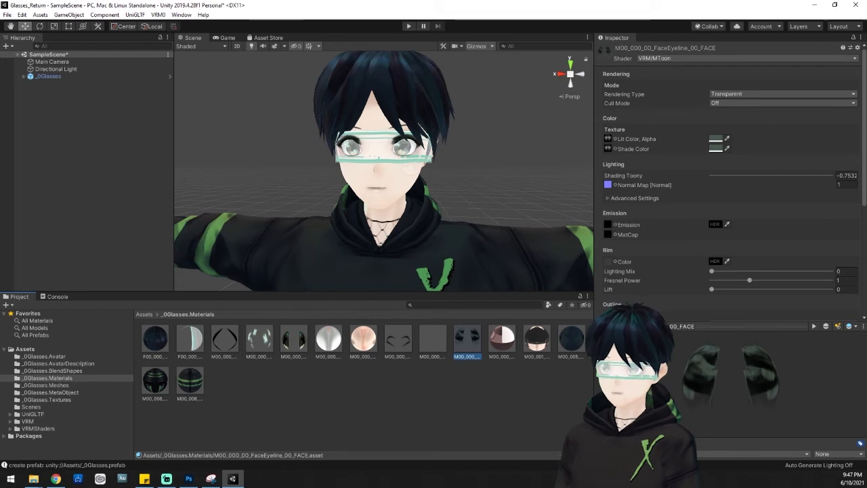
scroll(down, 3)
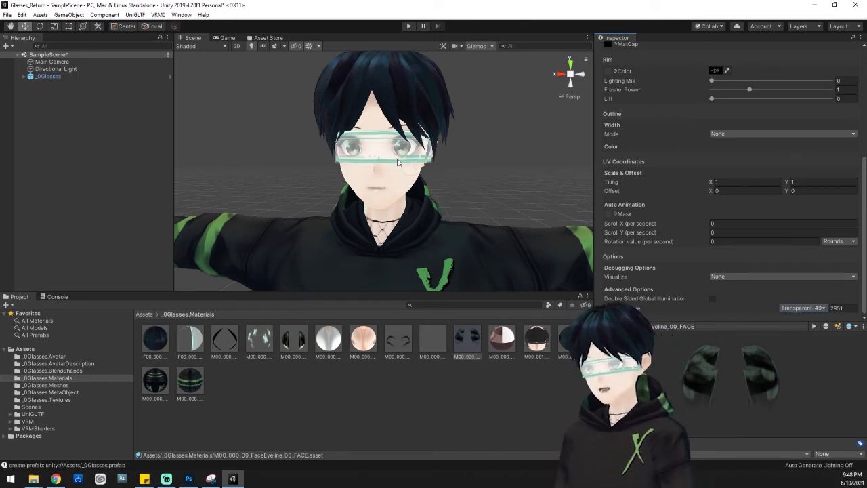
click(48, 76)
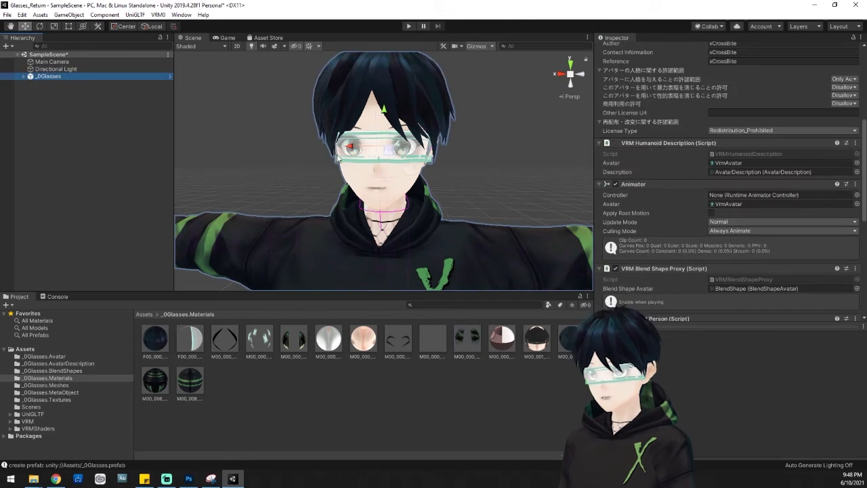
- Export the avatar with UniVRM, language set to English, as _0Glasses.vrm in C:\VTuber
click(158, 15)
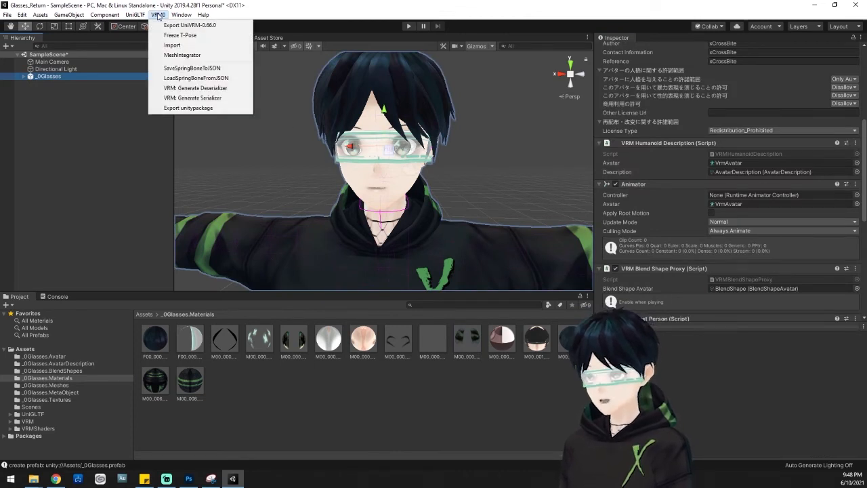
mouse_move(189, 25)
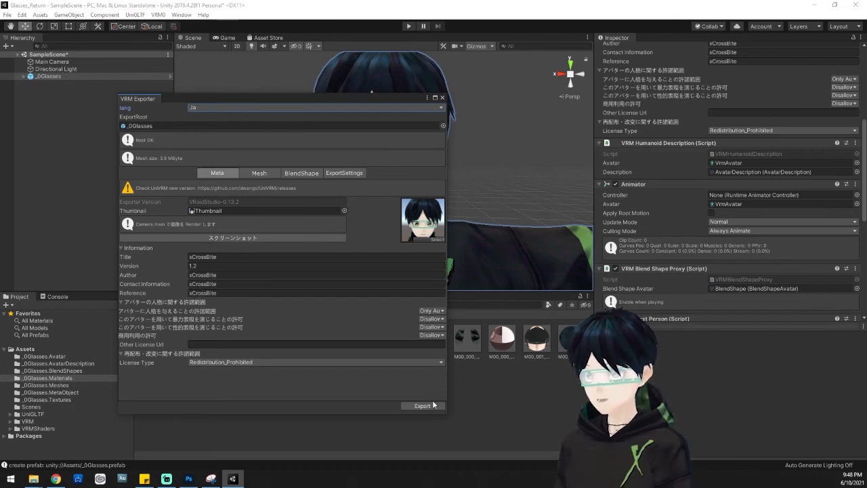
click(315, 107)
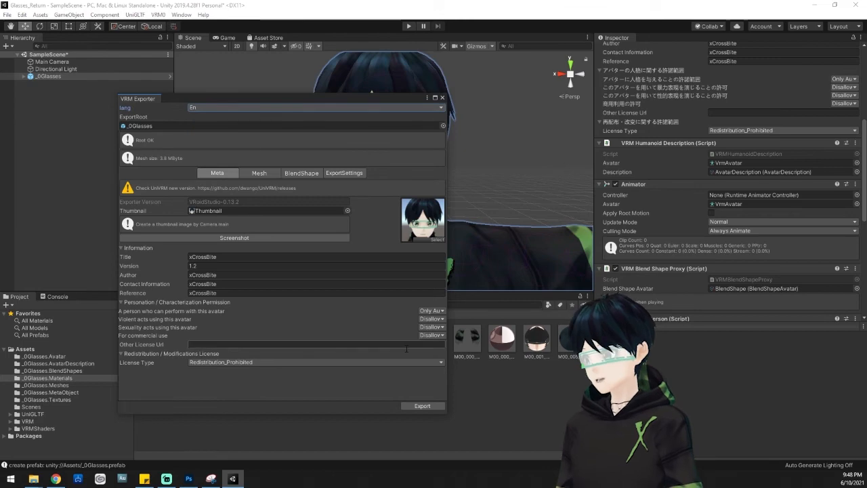
click(422, 405)
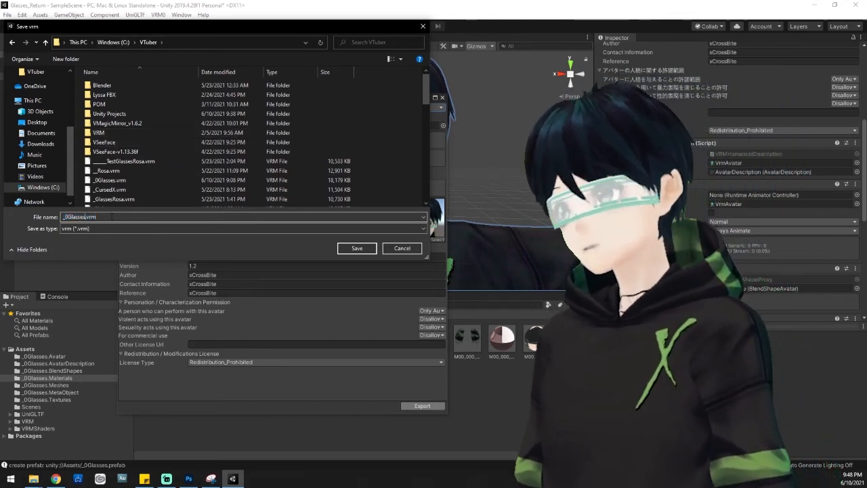
click(356, 248)
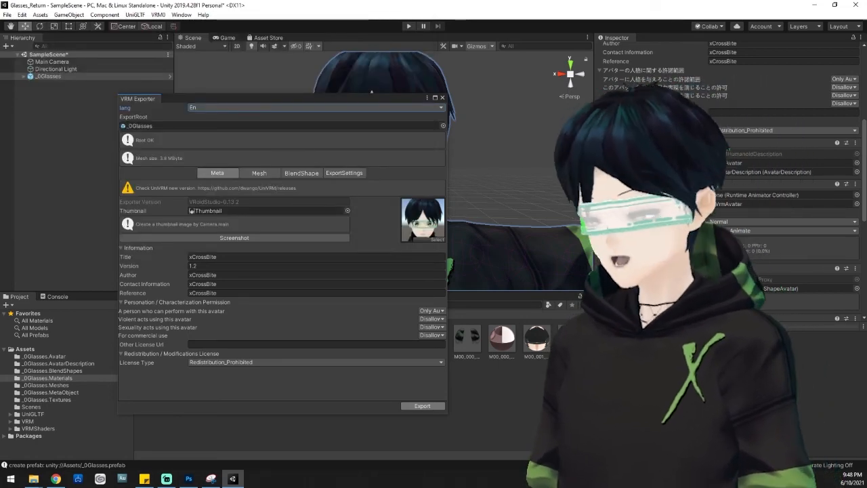